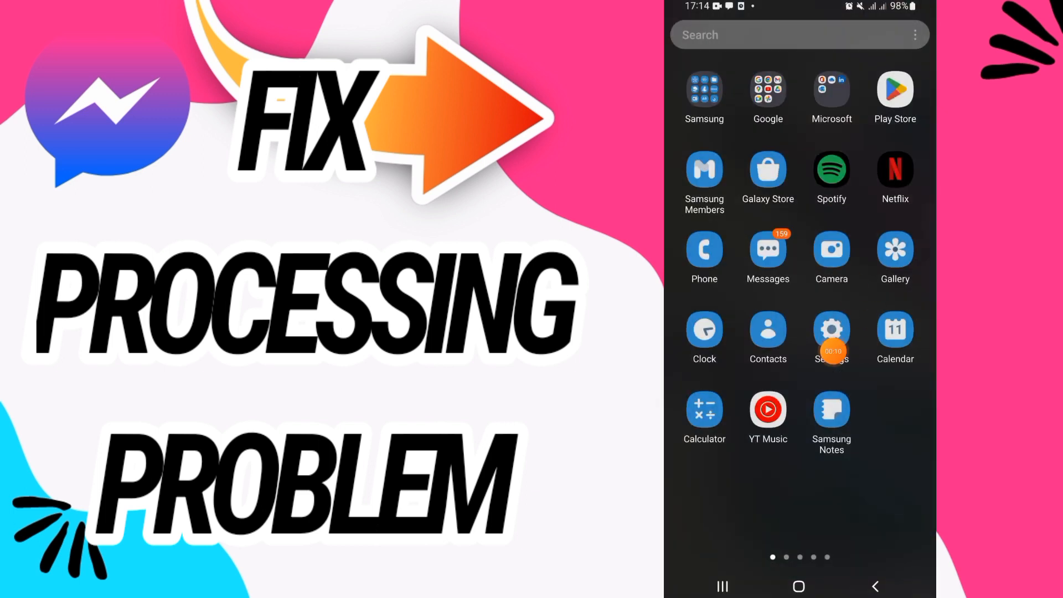
Step: Open Settings and go to the Apps list of installed applications
{"action": "left_click", "coordinate": [831, 332]}
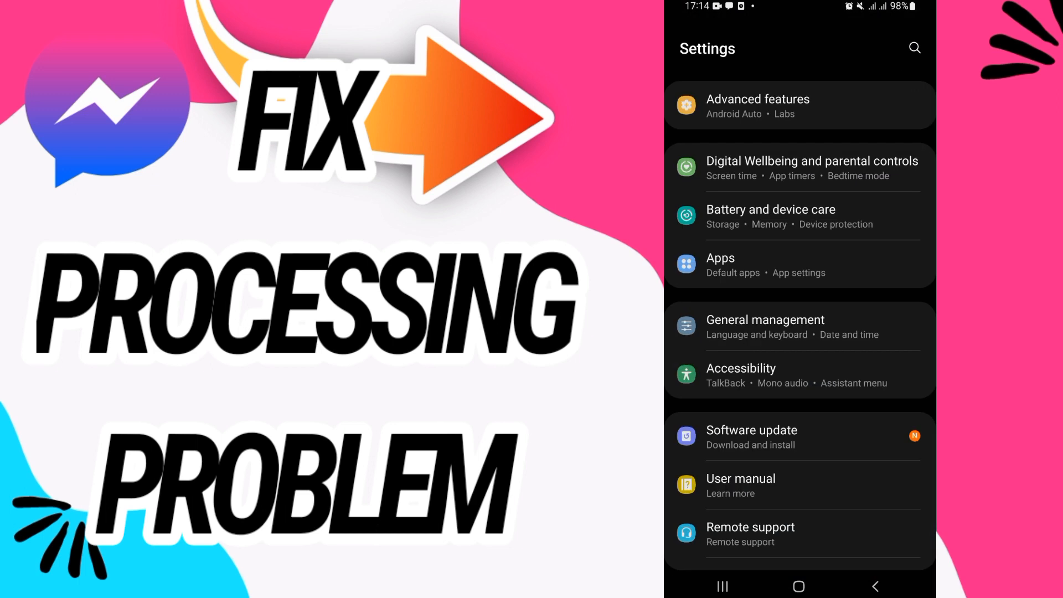
{"action": "left_click", "coordinate": [719, 259]}
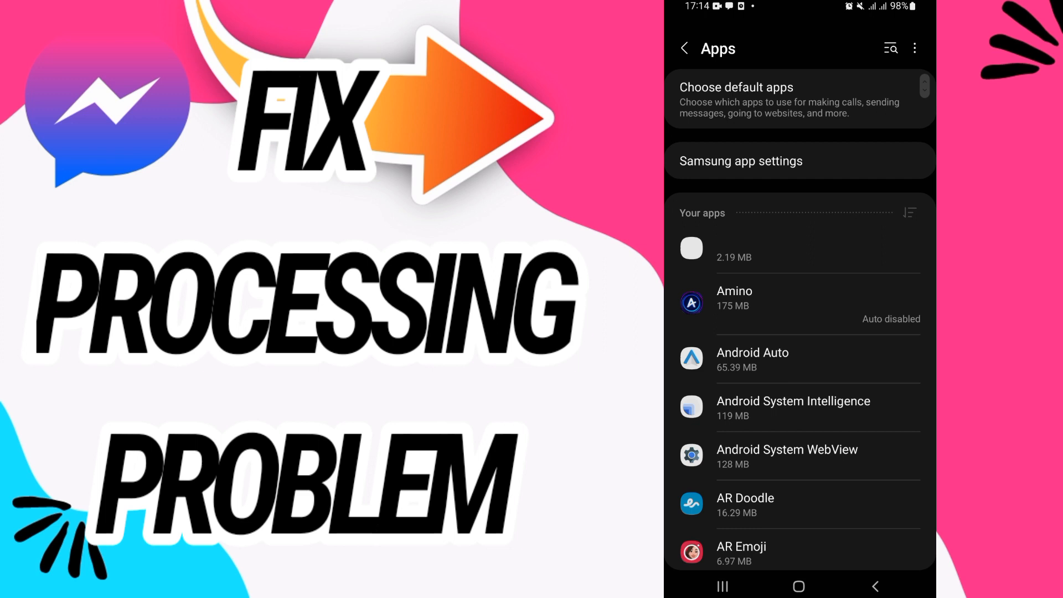
Step: Search the apps list for "mes" and open Messenger's details
{"action": "type", "text": "m"}
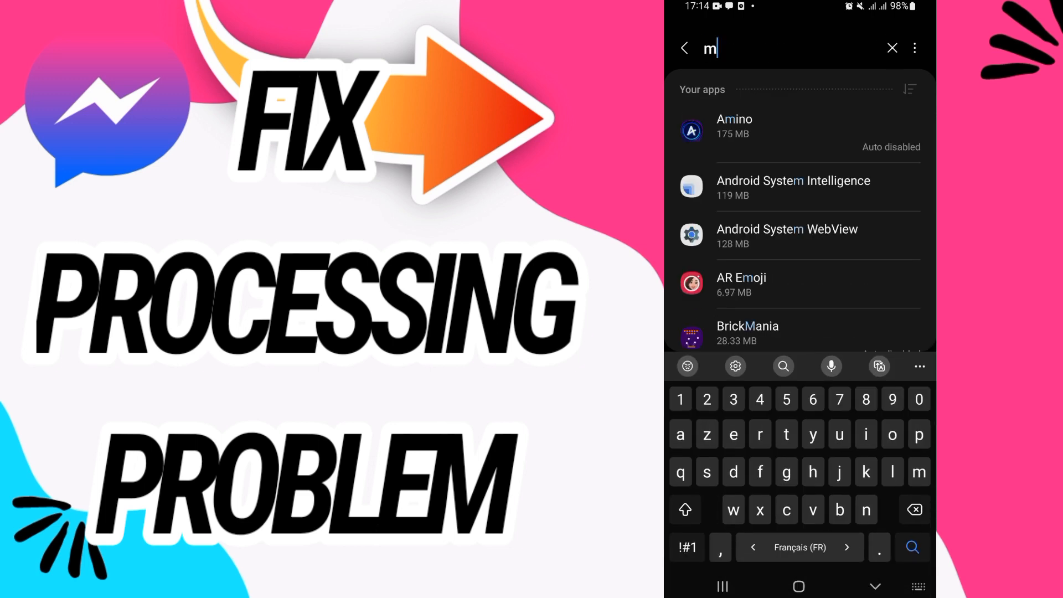
{"action": "type", "text": "es"}
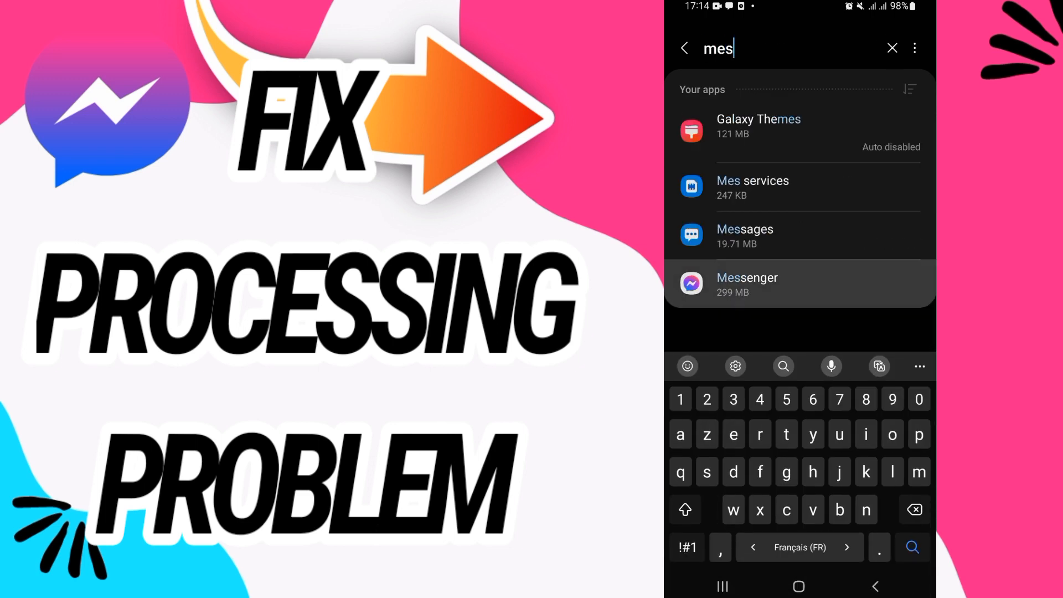
{"action": "left_click", "coordinate": [746, 283]}
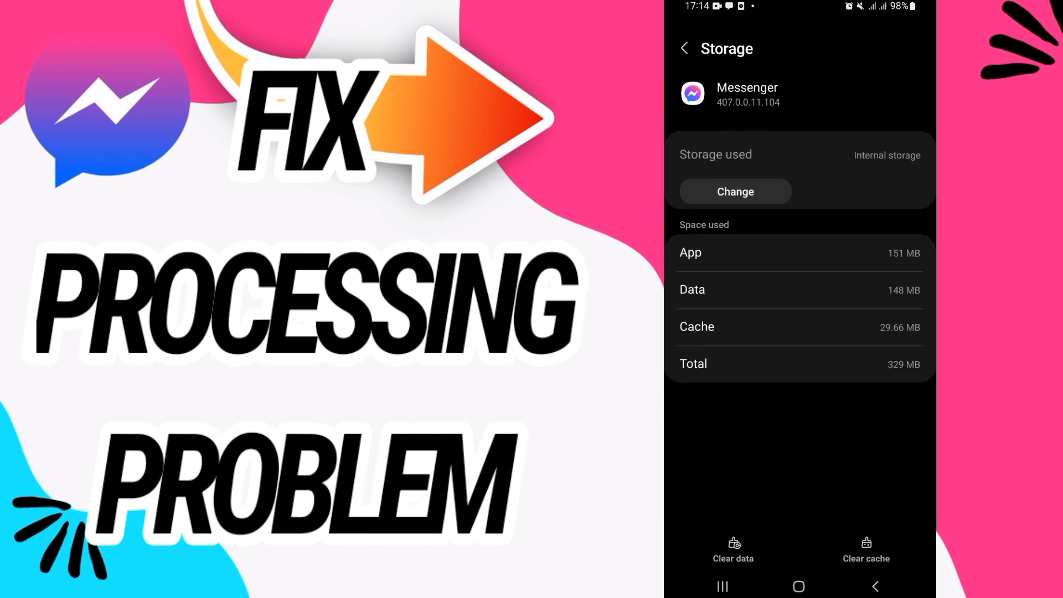
Step: Clear Messenger's app data and confirm the deletion with OK
{"action": "left_click", "coordinate": [733, 550]}
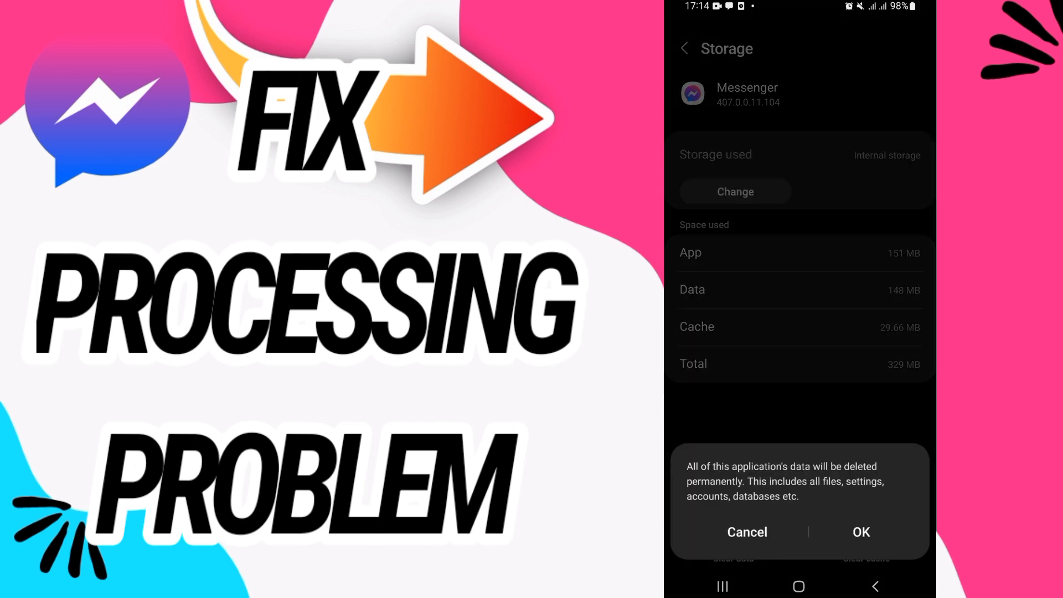
{"action": "left_click", "coordinate": [746, 532]}
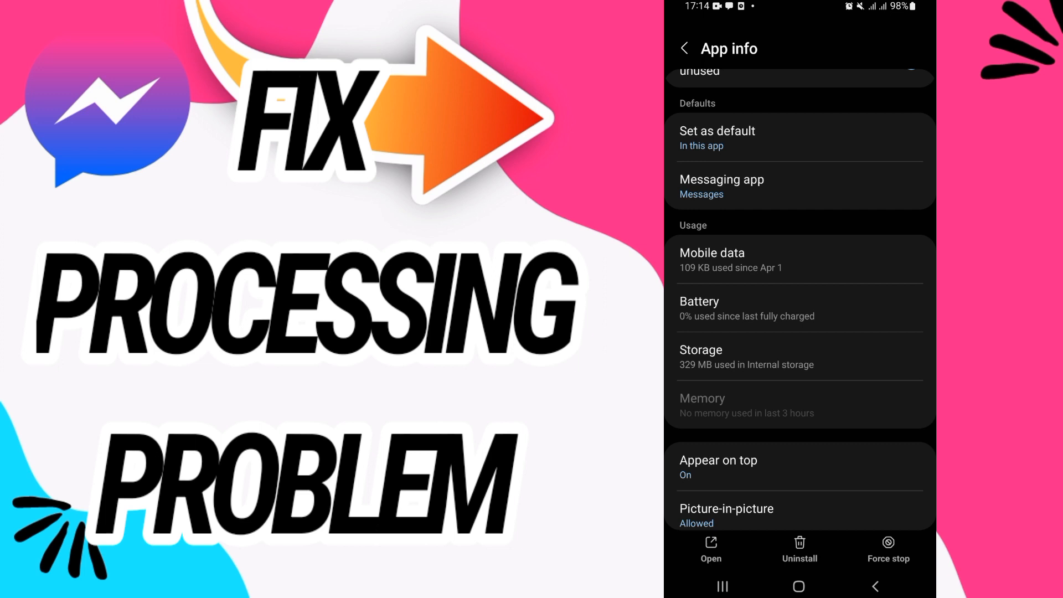
Step: Turn off 'Open supported links' in Messenger's Set as default page
{"action": "left_click", "coordinate": [716, 137]}
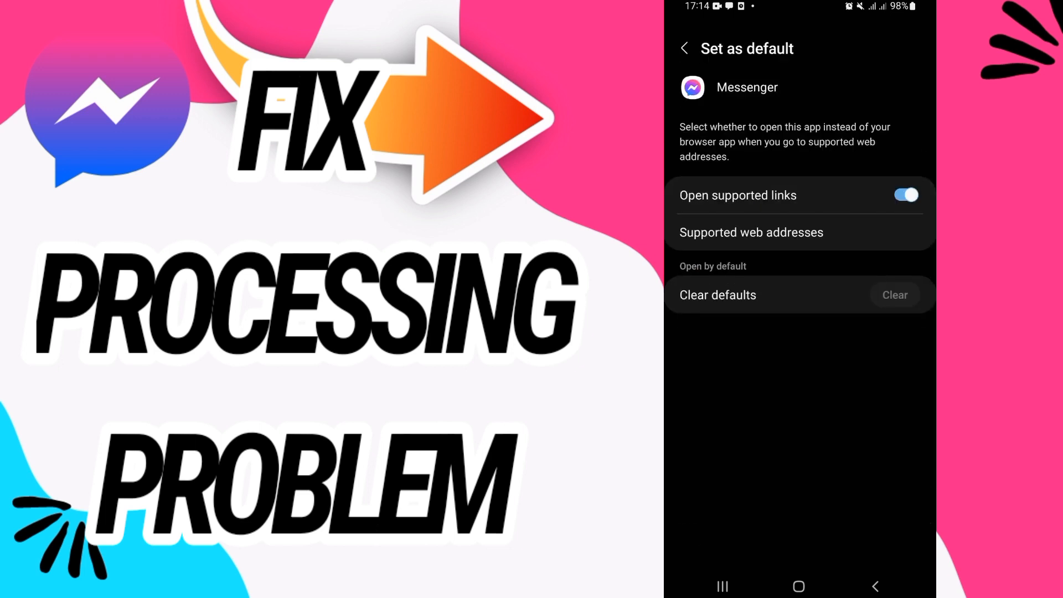
{"action": "left_click", "coordinate": [737, 195]}
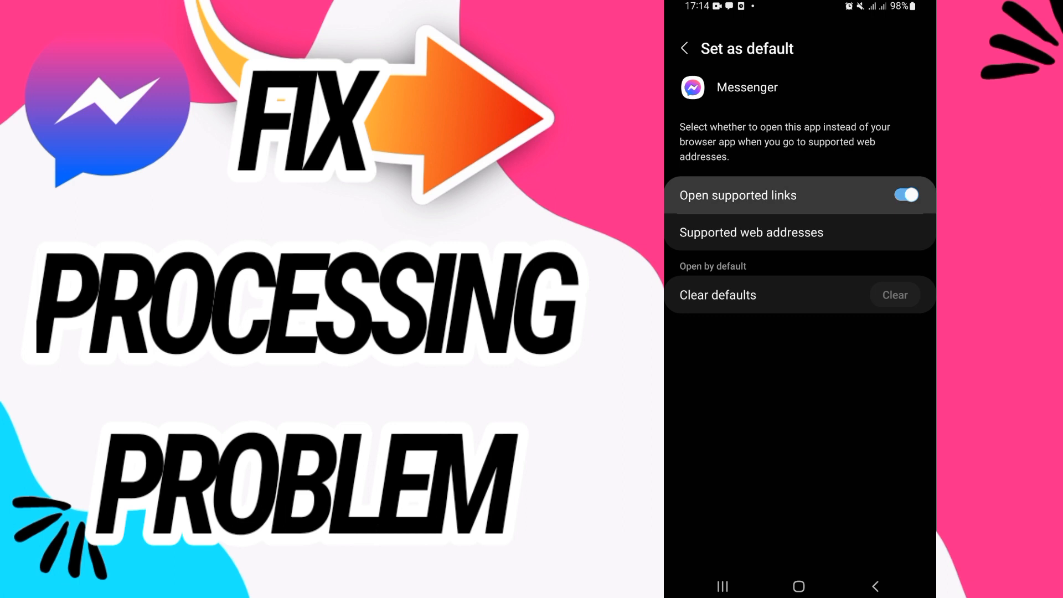
{"action": "left_click", "coordinate": [904, 196]}
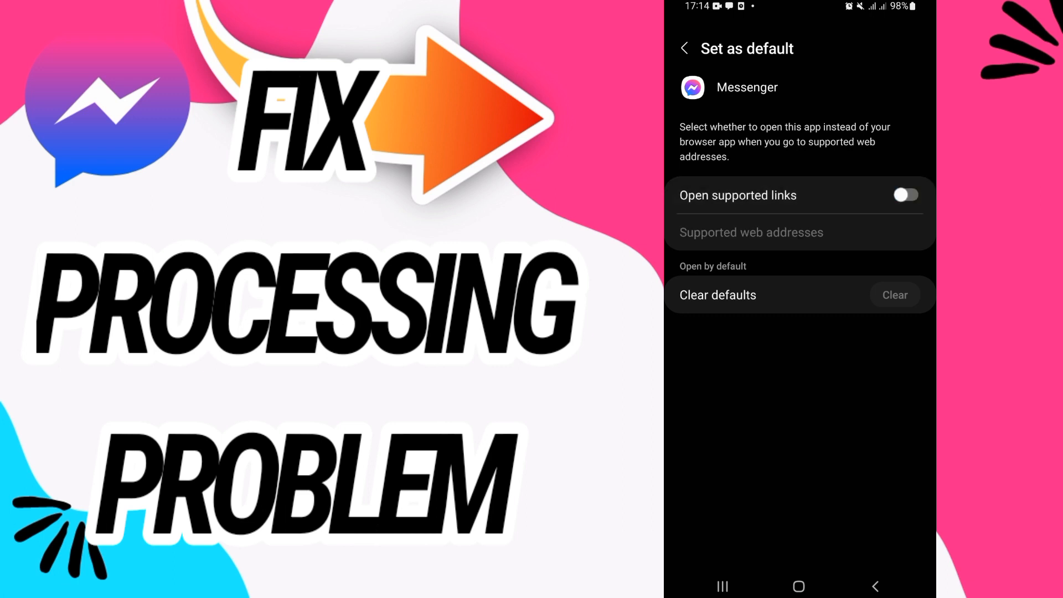